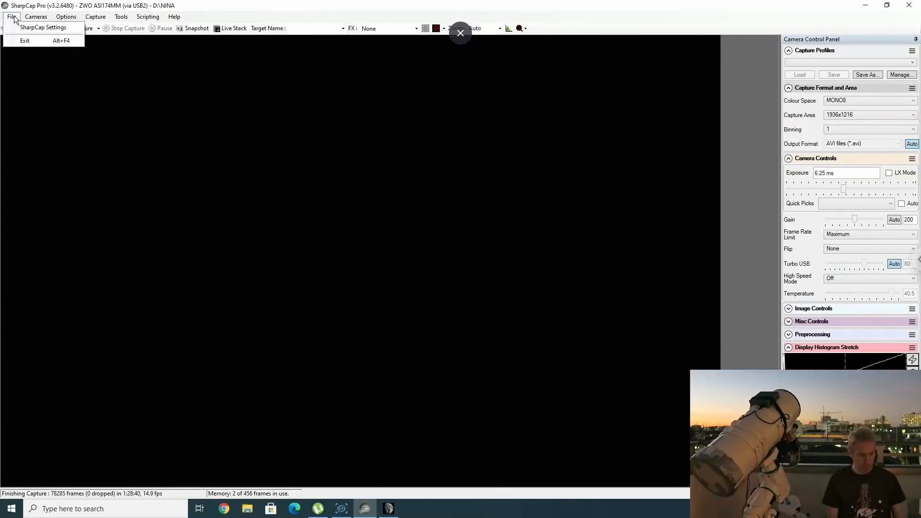
Show the Polar Alignment options in SharpCap Settings.
click(44, 26)
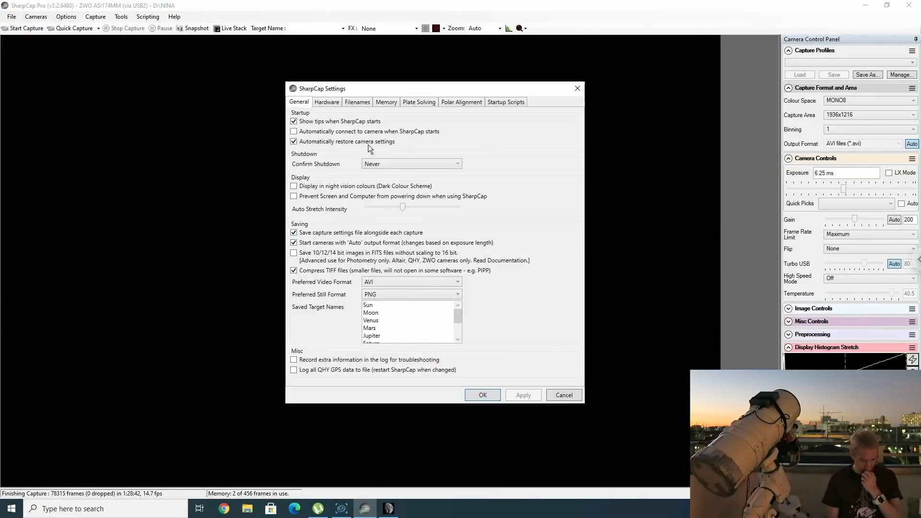
mouse_move(478, 122)
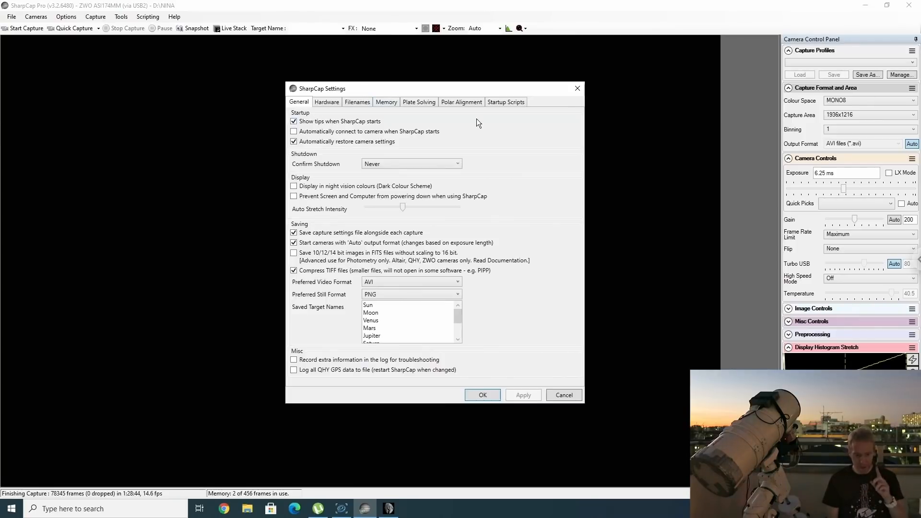
click(461, 102)
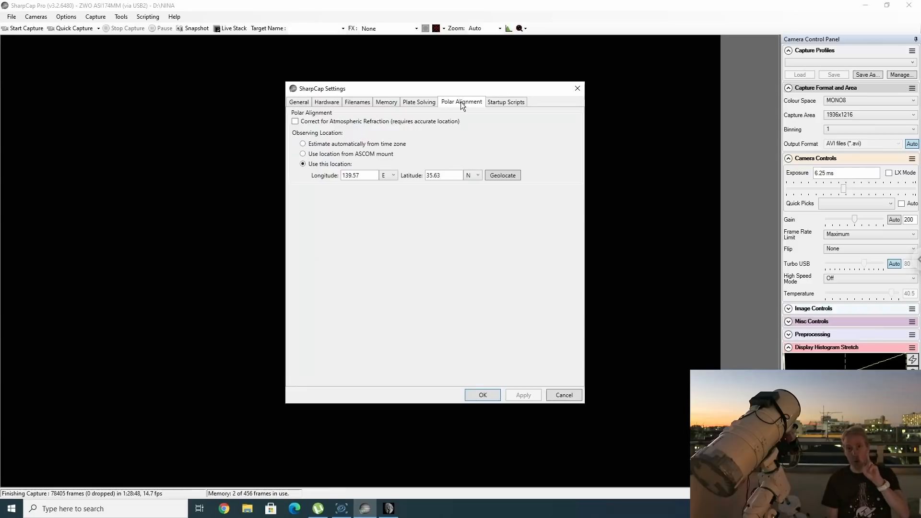
mouse_move(349, 131)
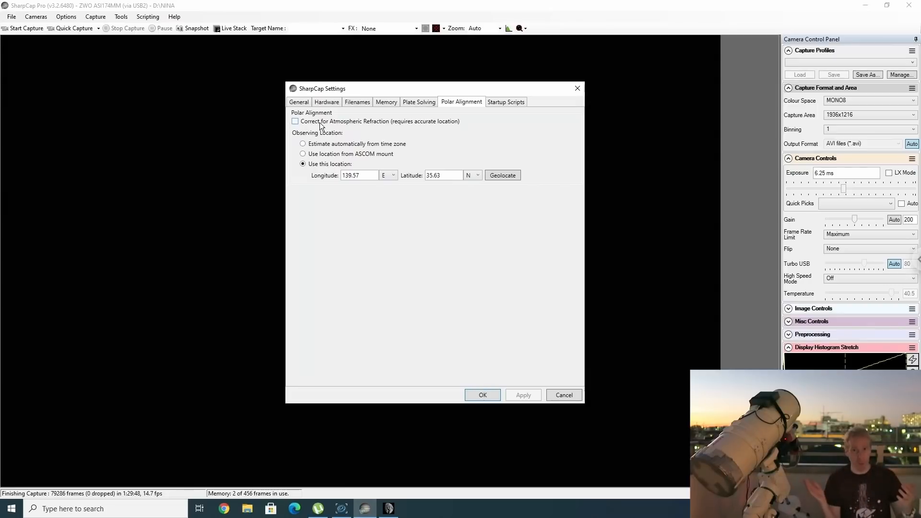
mouse_move(479, 150)
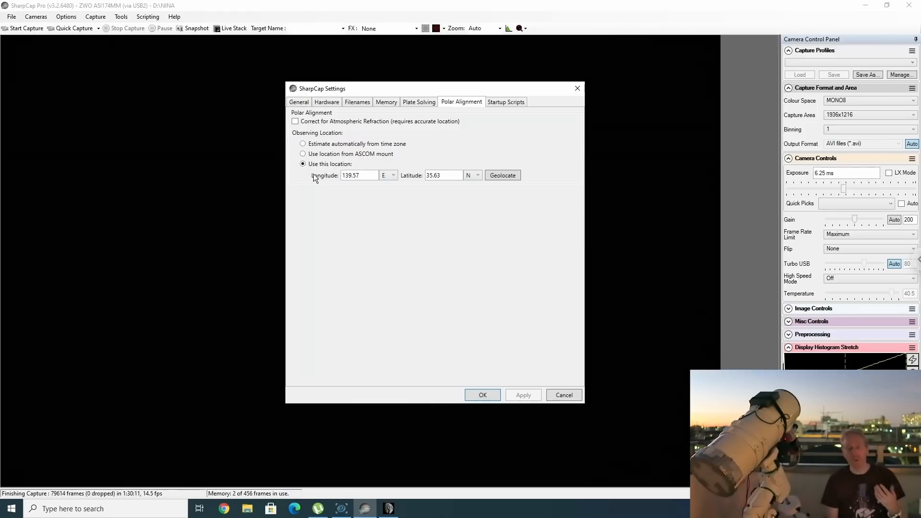
mouse_move(349, 156)
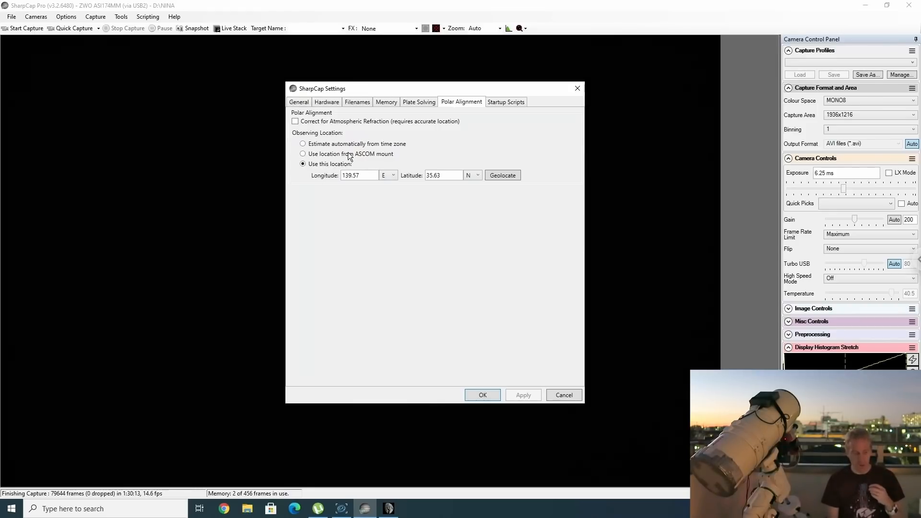
mouse_move(355, 141)
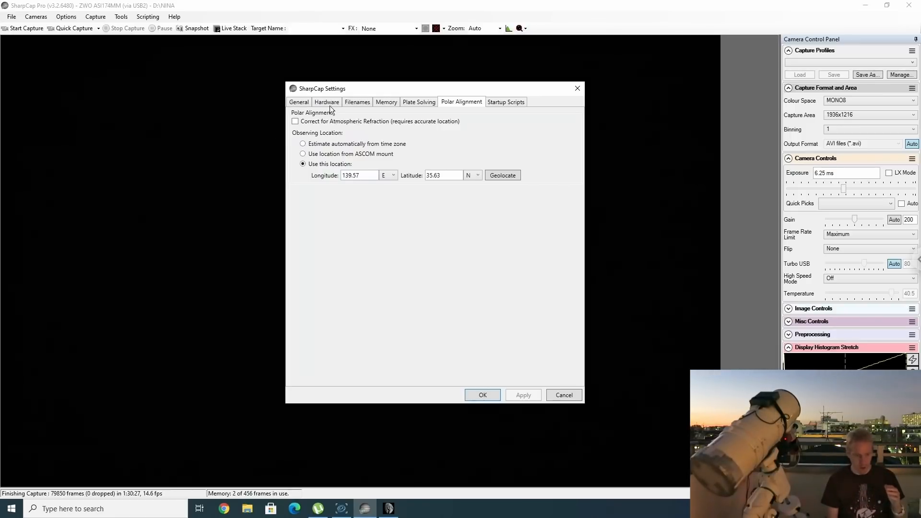
Leave the Hardware mount set to None and return to the Polar Alignment options.
click(327, 102)
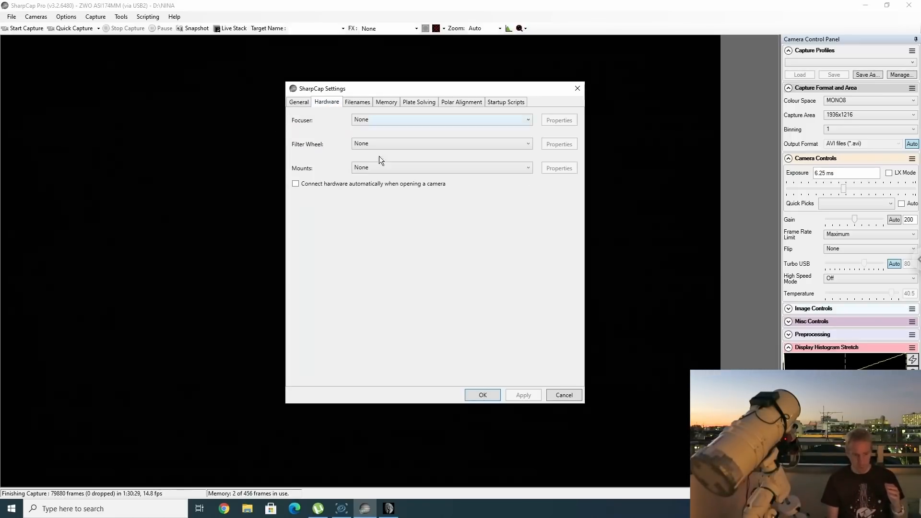
click(441, 167)
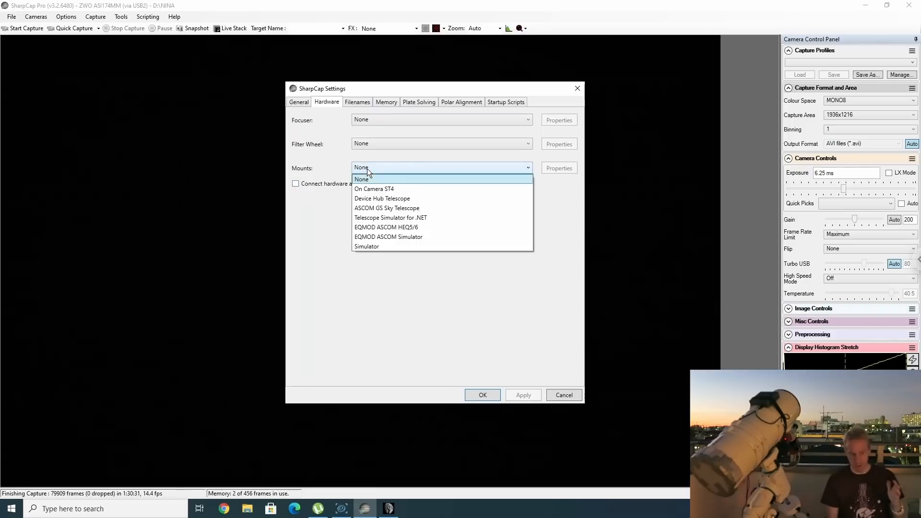
click(386, 208)
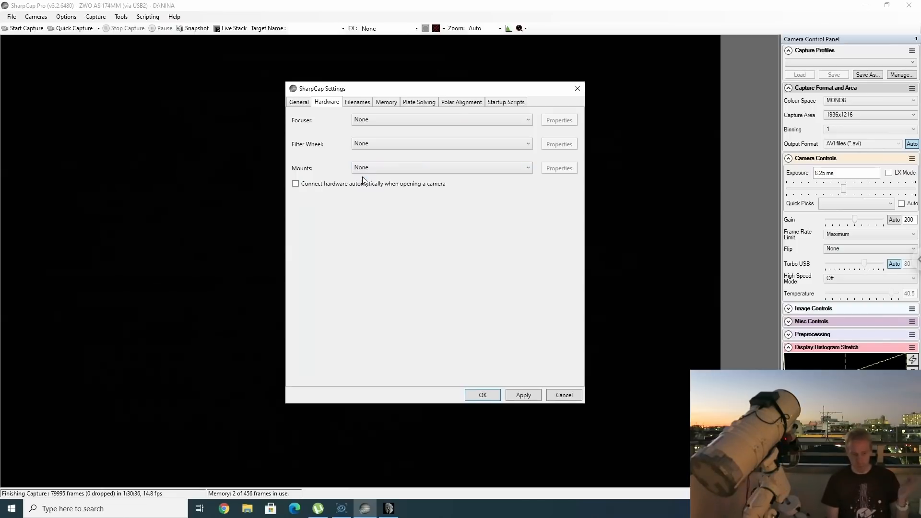
click(462, 102)
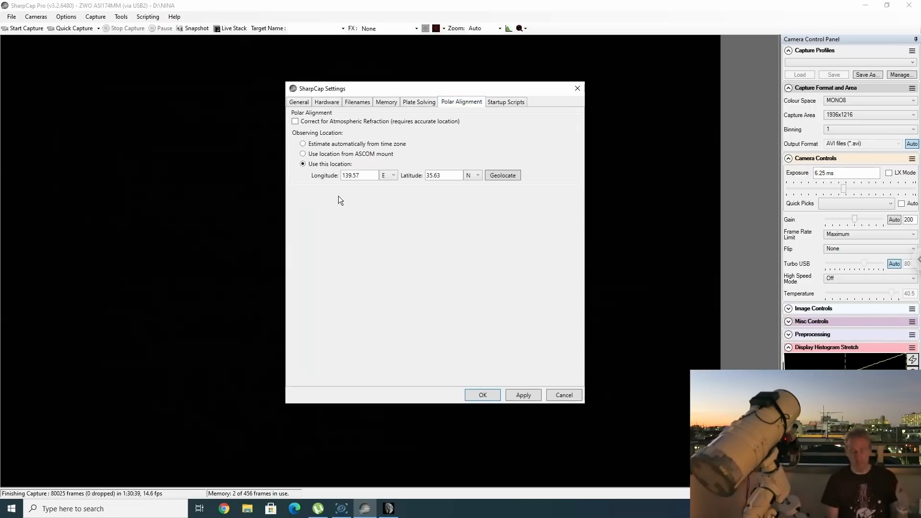
mouse_move(329, 194)
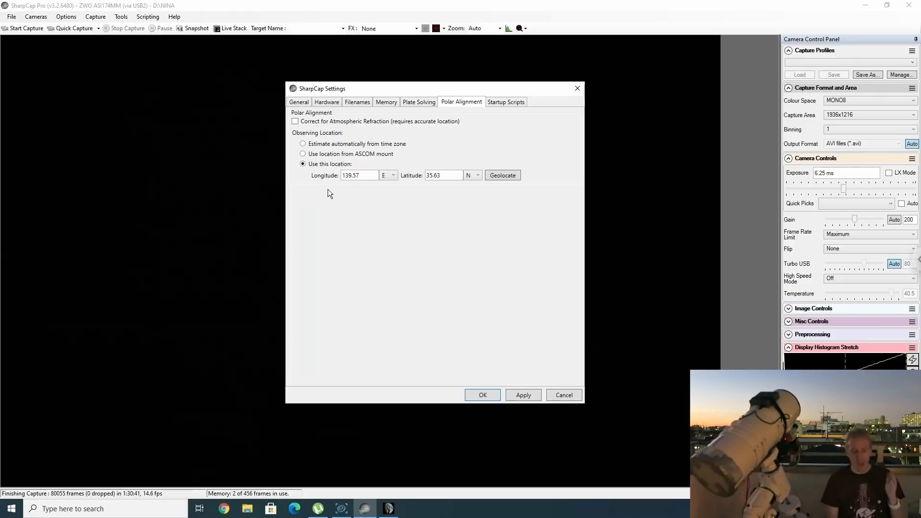
mouse_move(425, 188)
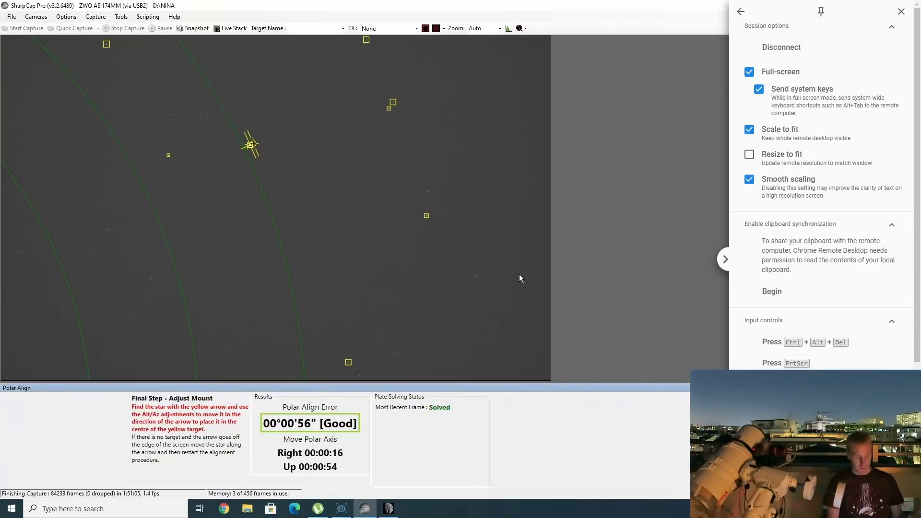
mouse_move(361, 407)
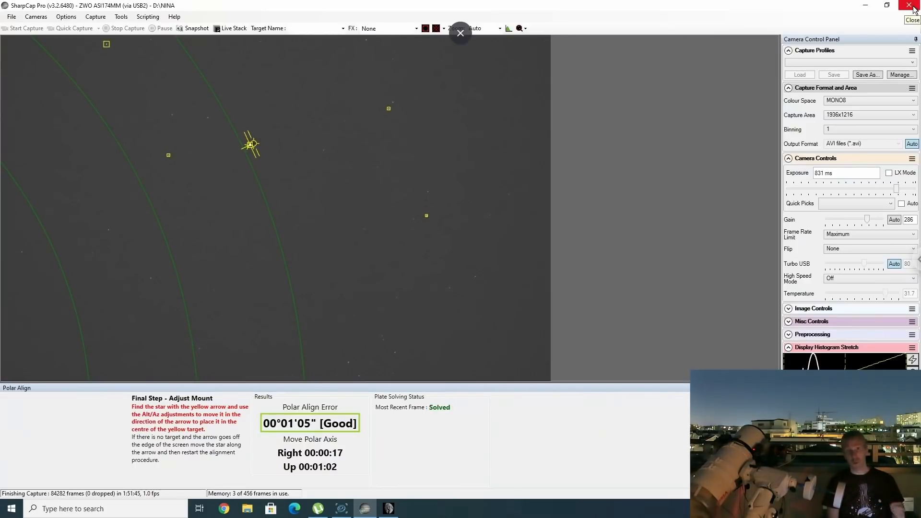
Close SharpCap with the Polar Align Error reading 00°01'05" Good.
click(912, 6)
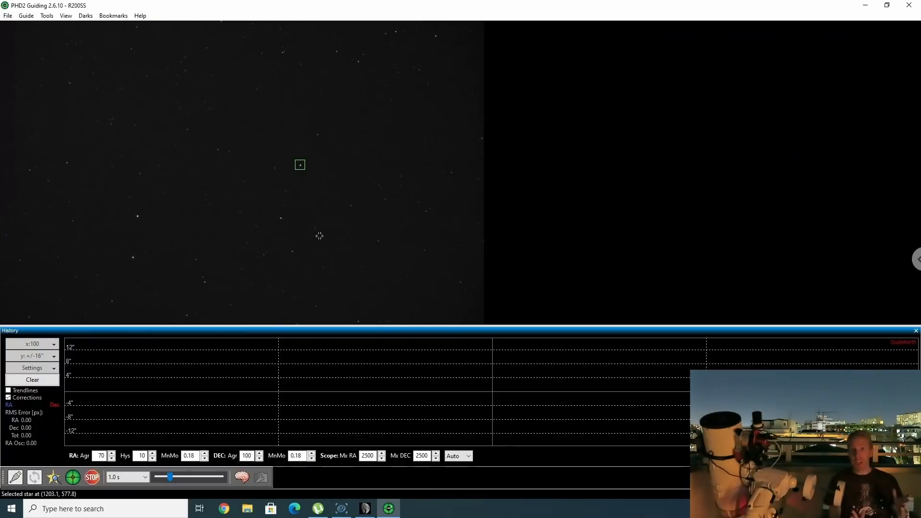
mouse_move(243, 243)
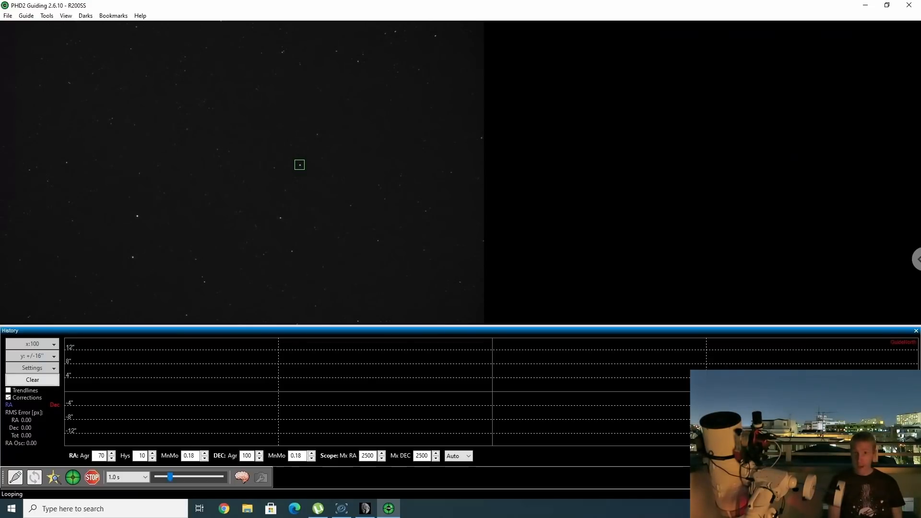
mouse_move(502, 184)
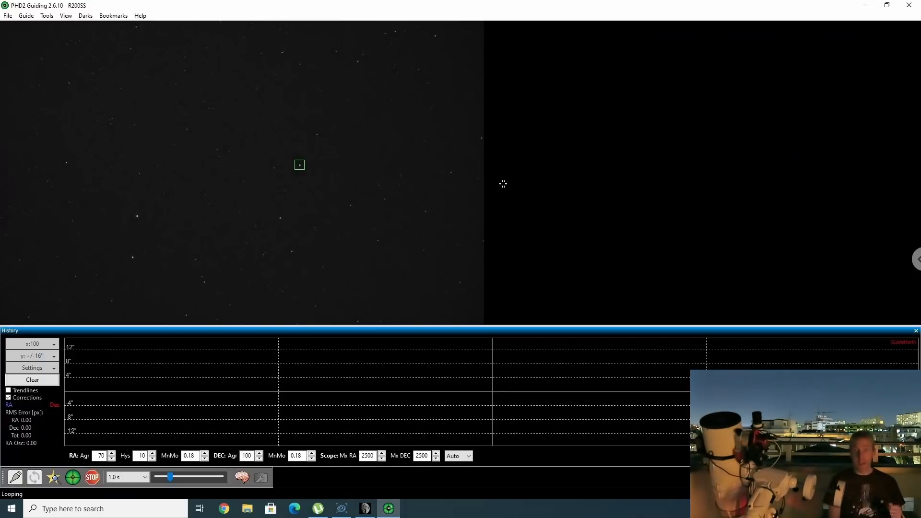
mouse_move(153, 365)
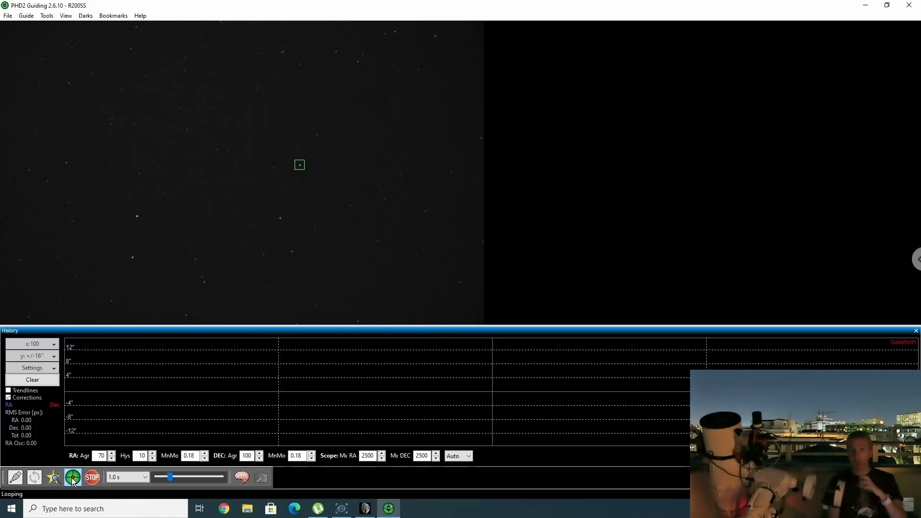
Start guiding on the chosen star from the bottom toolbar.
click(72, 477)
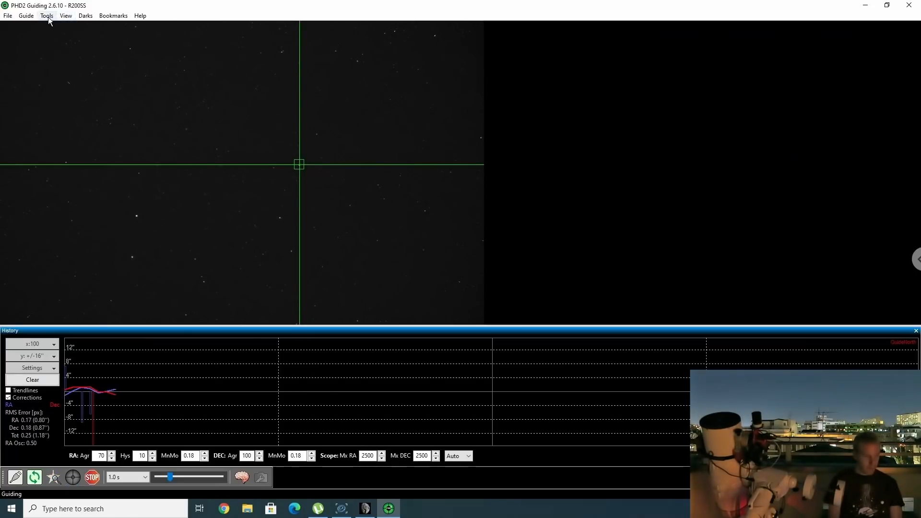
Launch the Guiding Assistant and confirm disabling guide output for drift measurement.
click(47, 16)
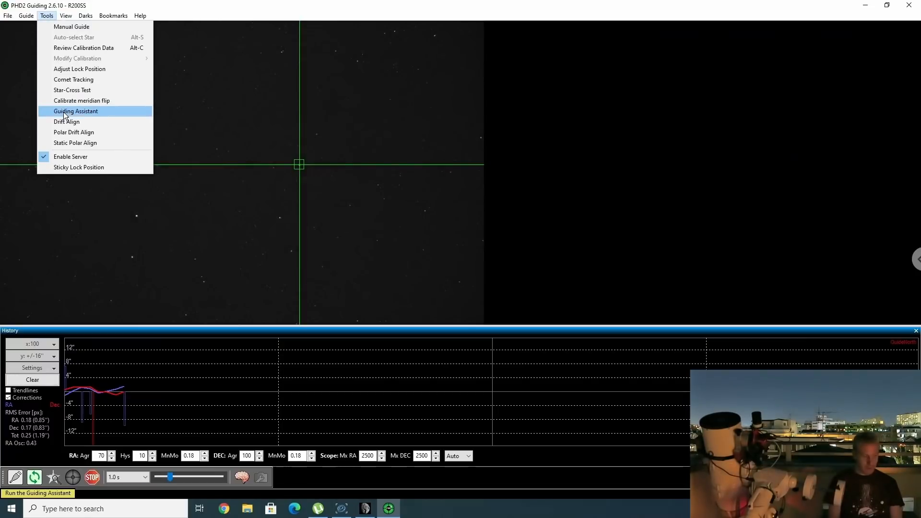
click(75, 111)
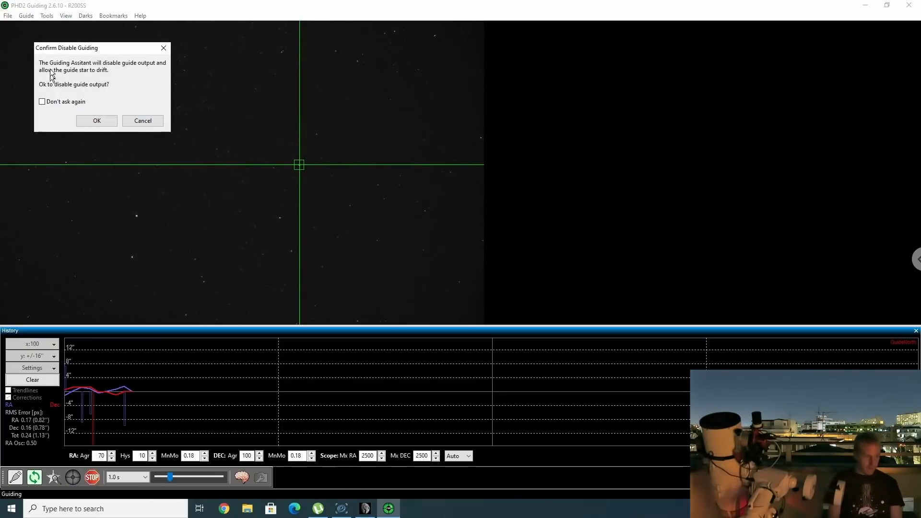
mouse_move(159, 70)
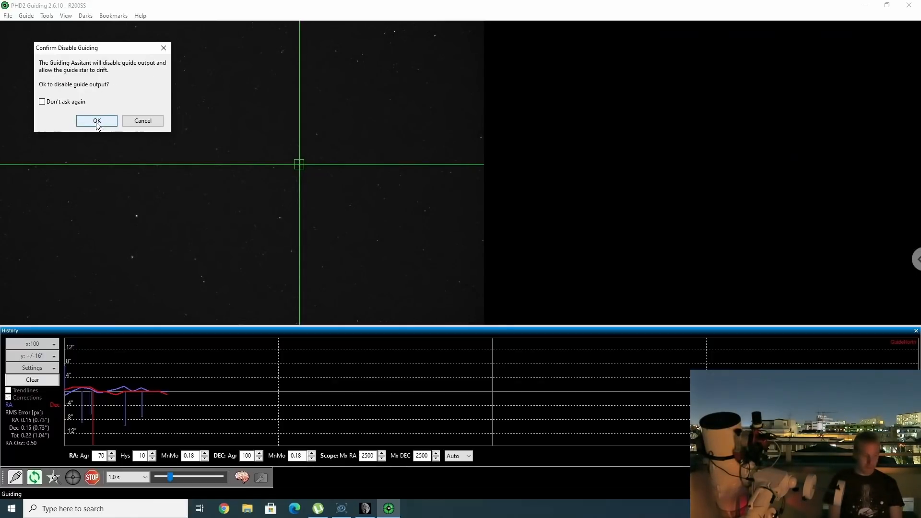
click(96, 121)
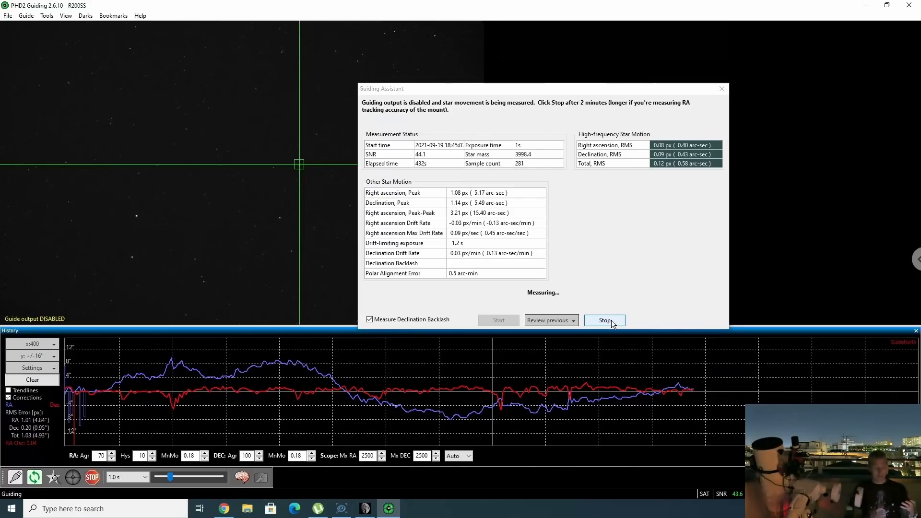
mouse_move(134, 386)
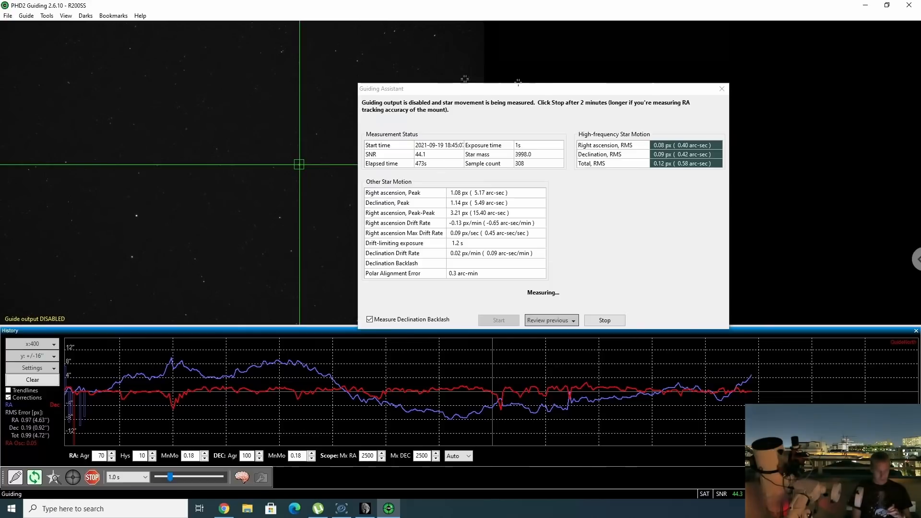
mouse_move(402, 273)
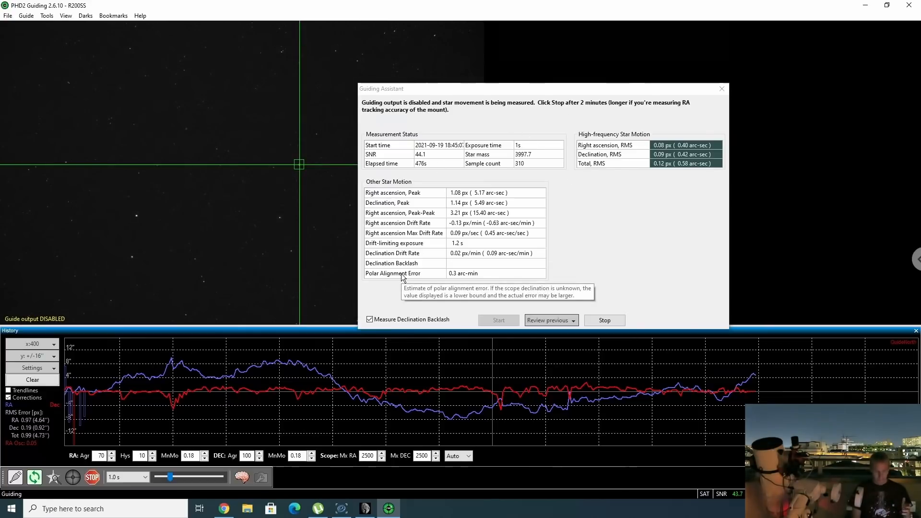
mouse_move(471, 279)
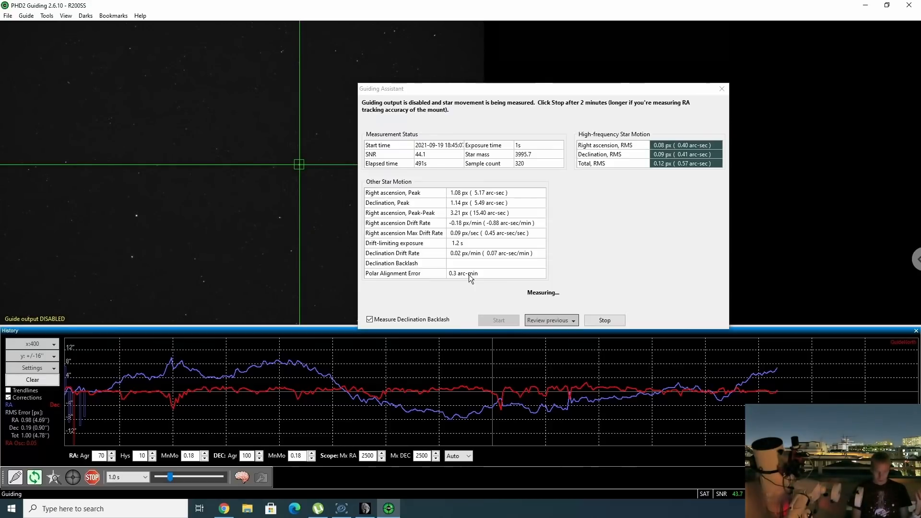
mouse_move(763, 385)
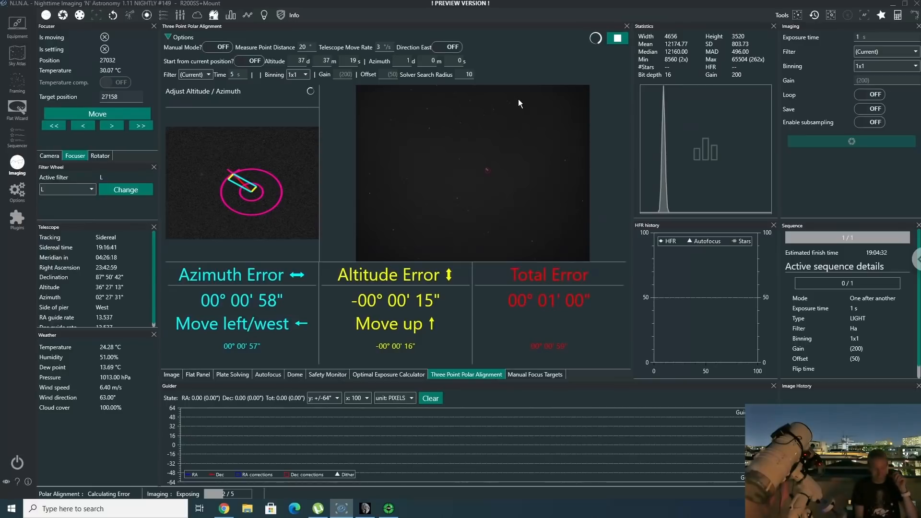
mouse_move(483, 254)
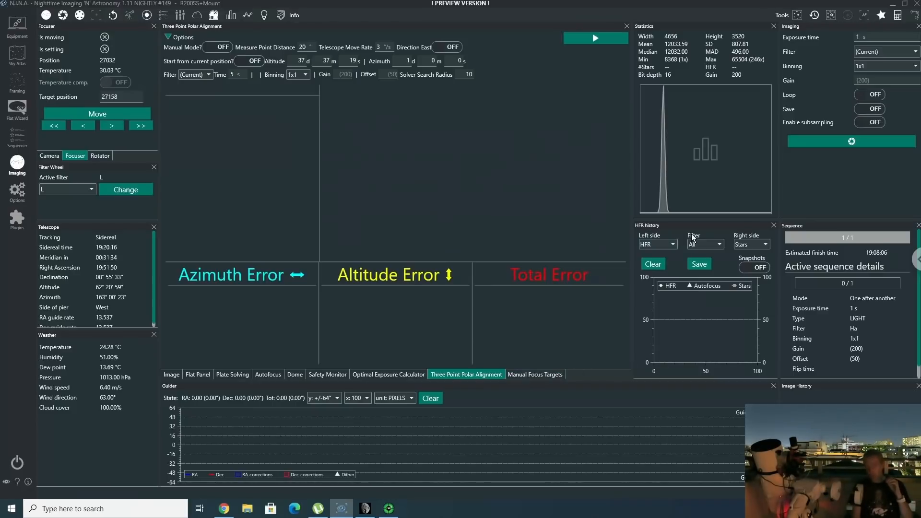
Check the Altair focus target, then run Three Point Polar Alignment with Start from current position on.
click(534, 374)
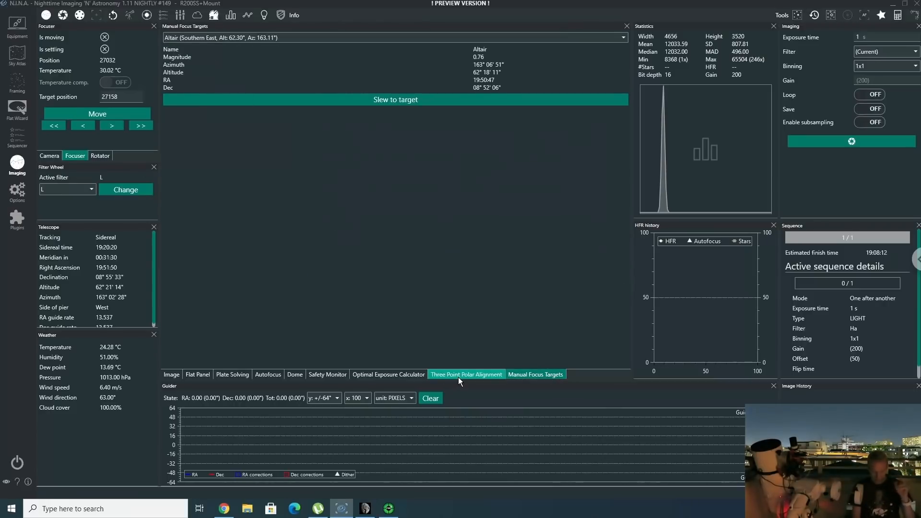
click(467, 374)
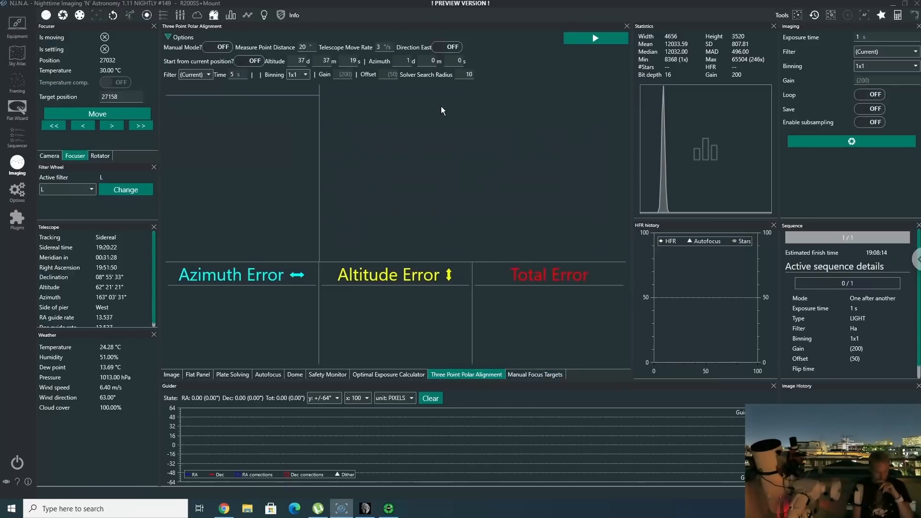
mouse_move(247, 102)
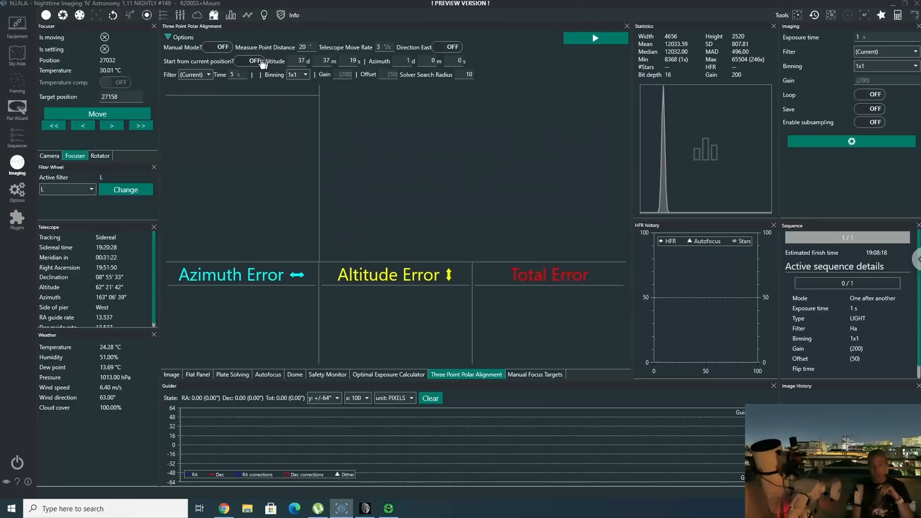
click(250, 61)
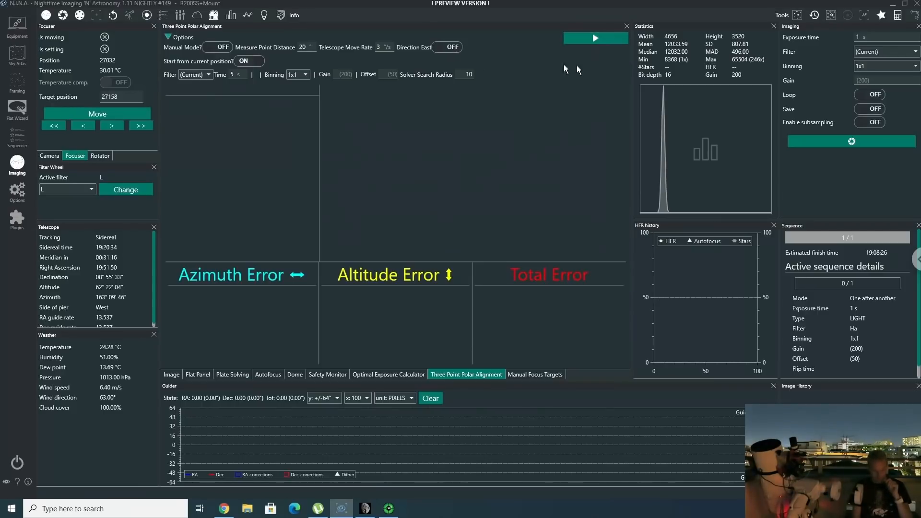
click(595, 37)
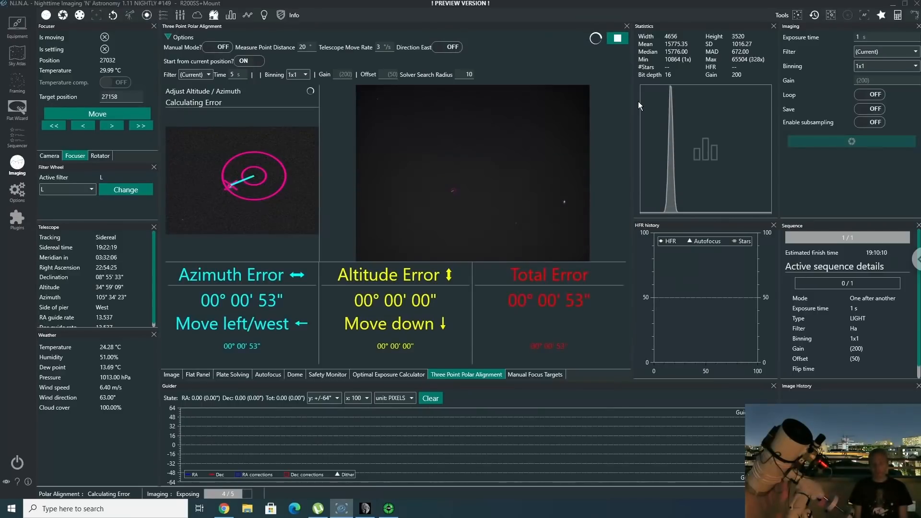